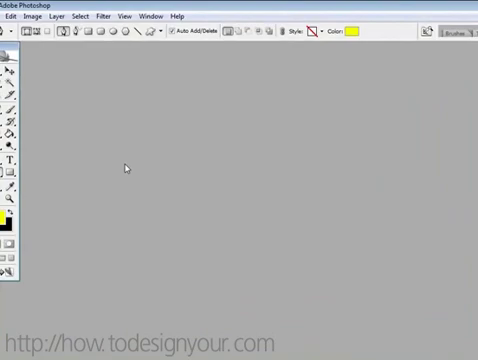
{"action": "mouse_move", "coordinate": [136, 208]}
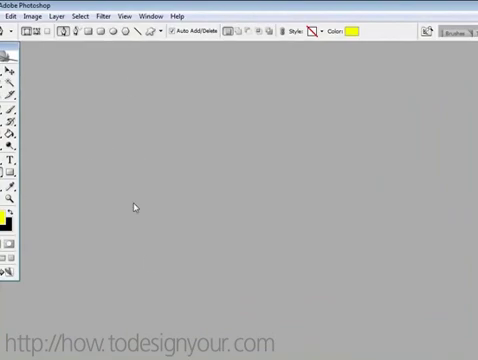
{"action": "mouse_move", "coordinate": [232, 292]}
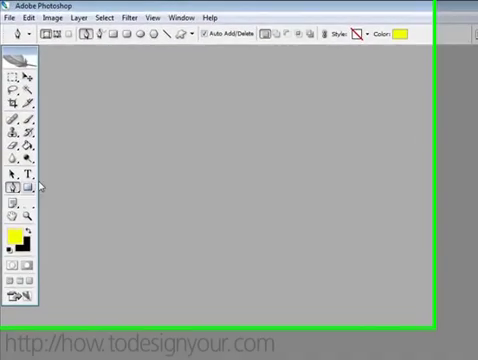
- Start a new document 750 pixels wide with a white background
{"action": "left_click", "coordinate": [12, 18]}
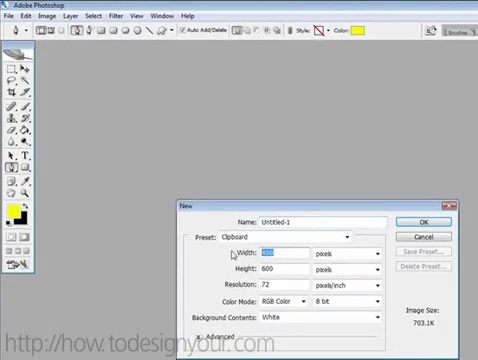
{"action": "type", "text": "750"}
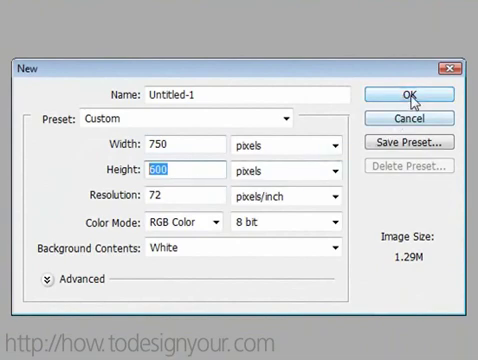
{"action": "mouse_move", "coordinate": [404, 92]}
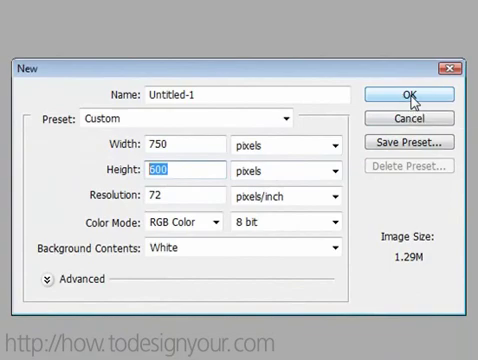
{"action": "left_click", "coordinate": [408, 96]}
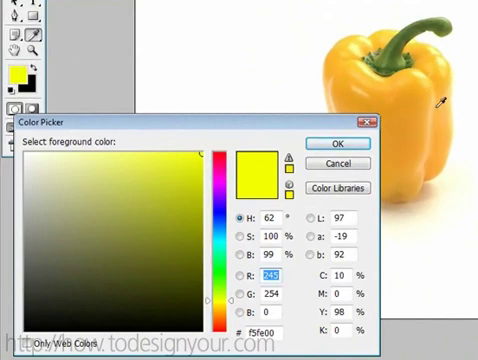
- Set the foreground colour to a bright yellow for the pepper body
{"action": "left_click", "coordinate": [170, 168]}
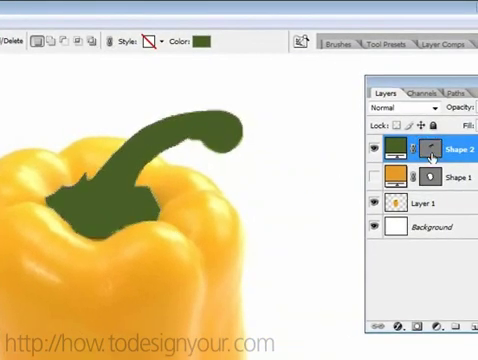
- Begin the dark green stem shape layer with the Pen tool
{"action": "left_click", "coordinate": [374, 150]}
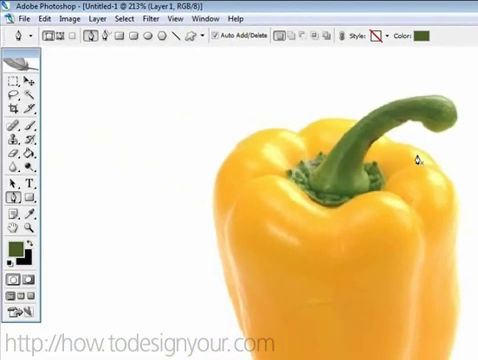
{"action": "mouse_move", "coordinate": [10, 190]}
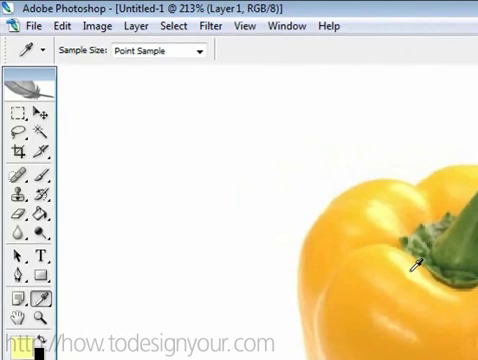
{"action": "mouse_move", "coordinate": [176, 278]}
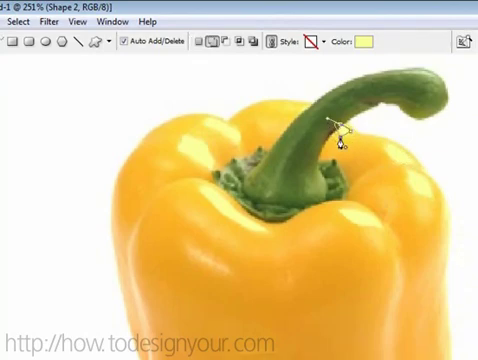
{"action": "mouse_move", "coordinate": [184, 244]}
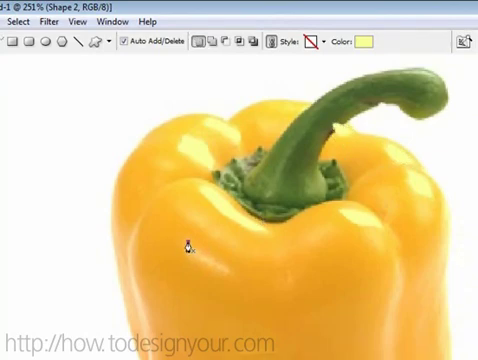